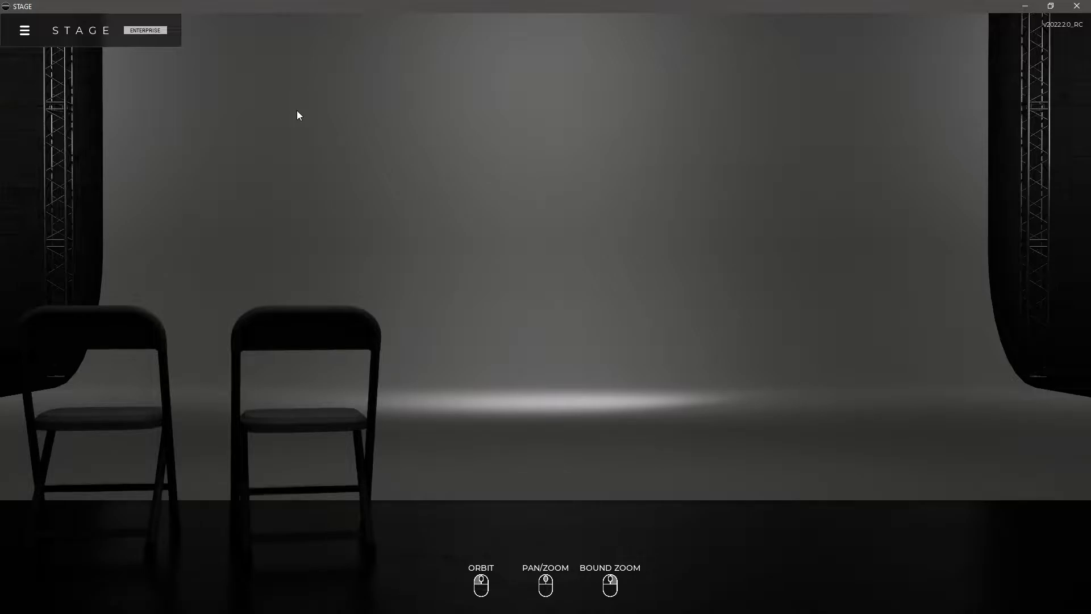
pyautogui.moveTo(582, 279)
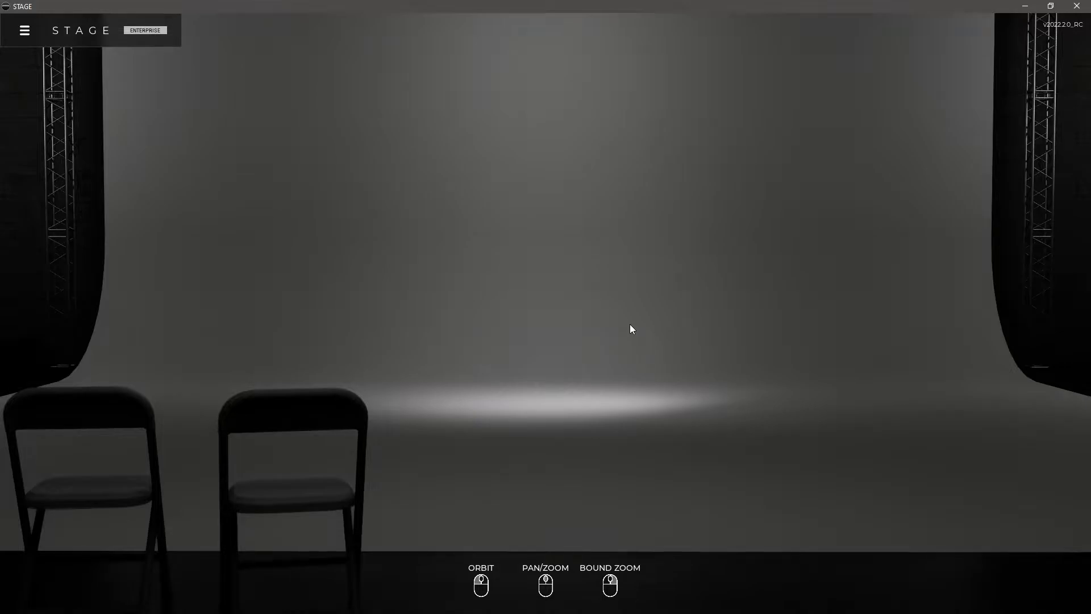
pyautogui.moveTo(523, 525)
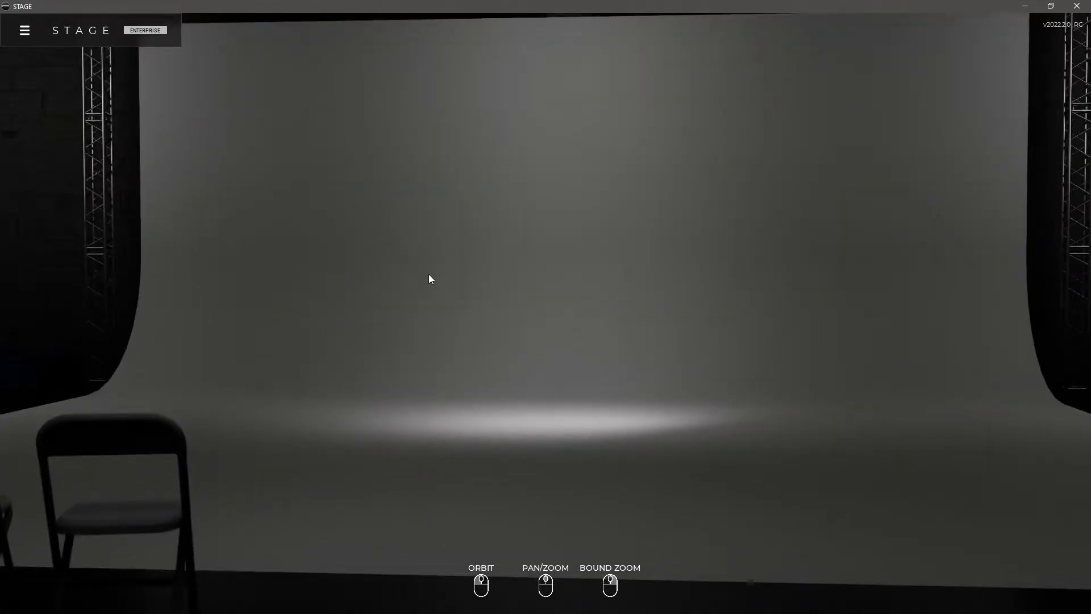
# Load the stage_export.glb model of the teal sports bra and leggings into the studio scene
pyautogui.click(23, 30)
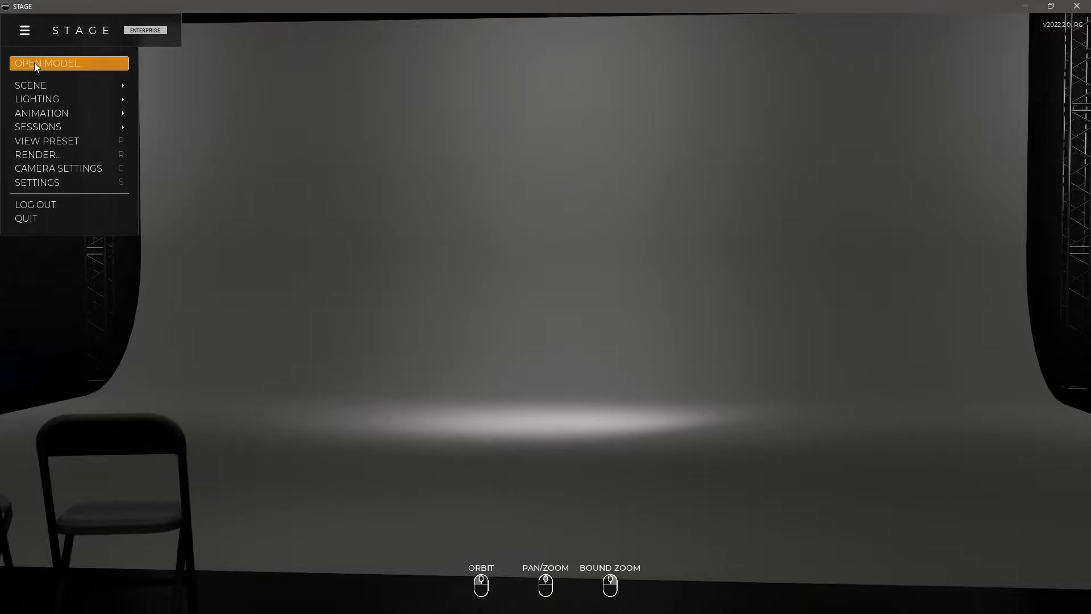
pyautogui.click(48, 63)
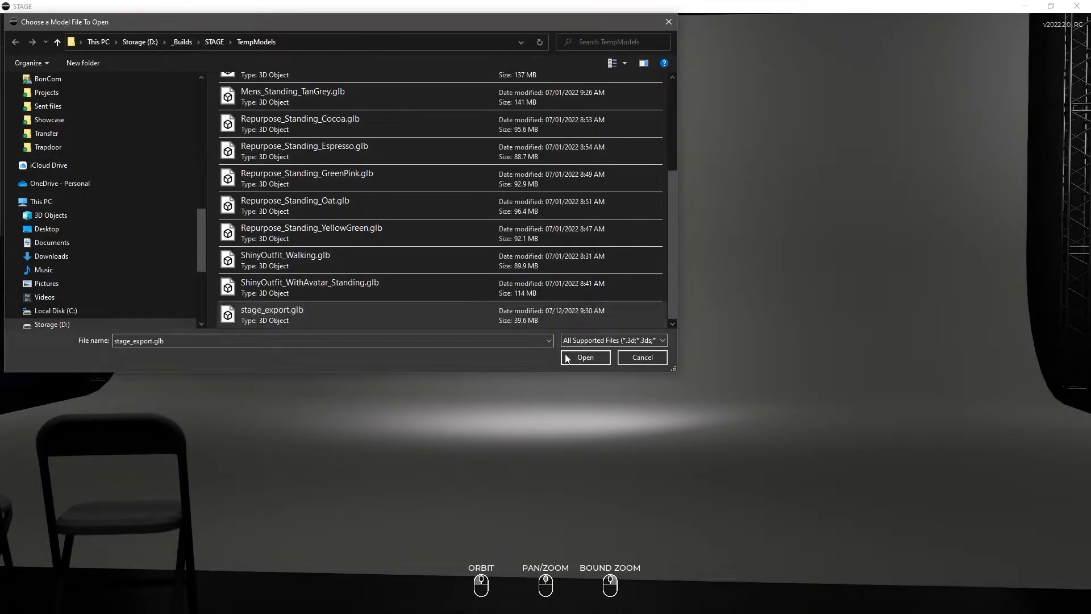
pyautogui.click(584, 357)
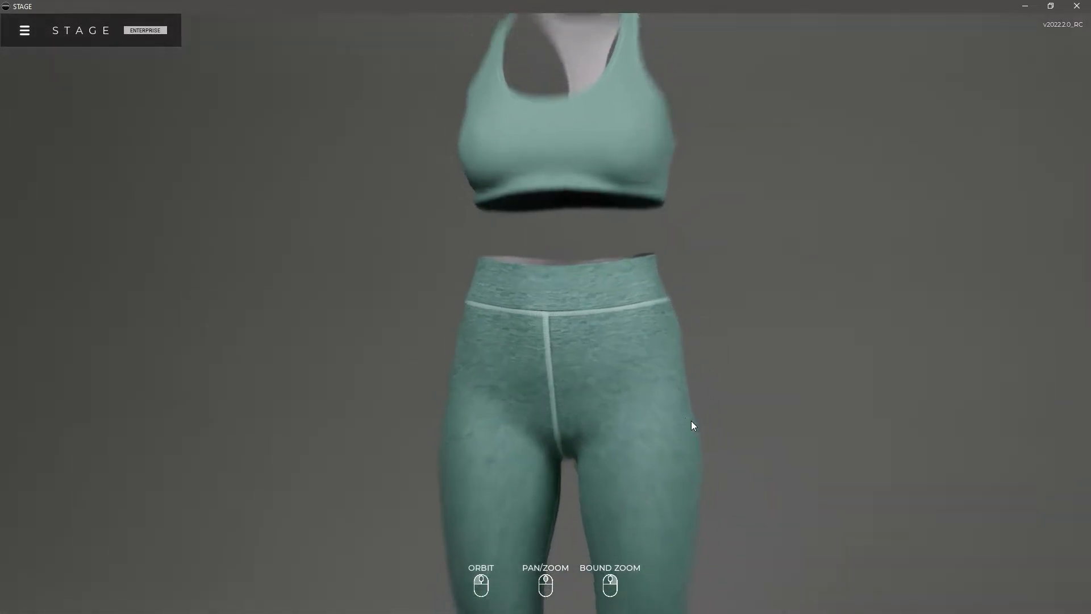
# Orbit the view so the full teal outfit faces the camera centred on the grey backdrop
pyautogui.moveTo(692, 426); pyautogui.dragTo(612, 404)
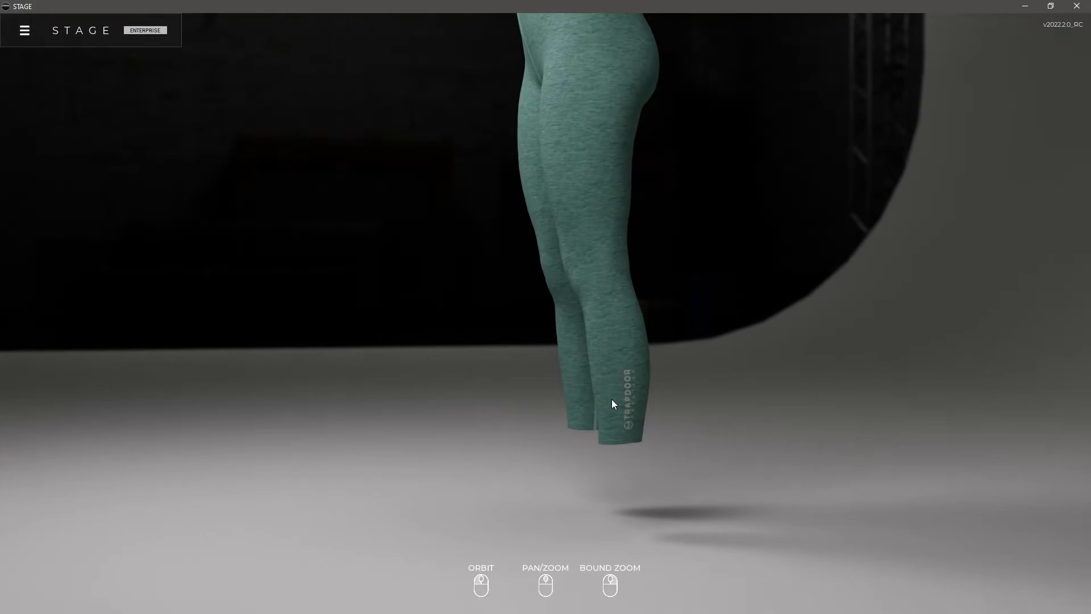
pyautogui.moveTo(612, 404); pyautogui.dragTo(711, 469)
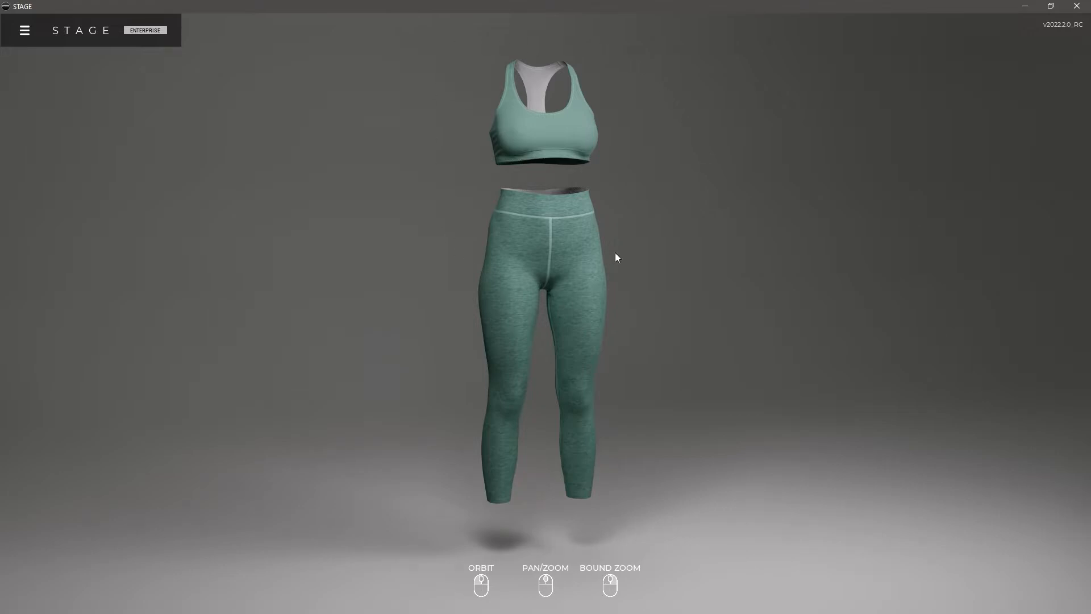
pyautogui.moveTo(538, 569)
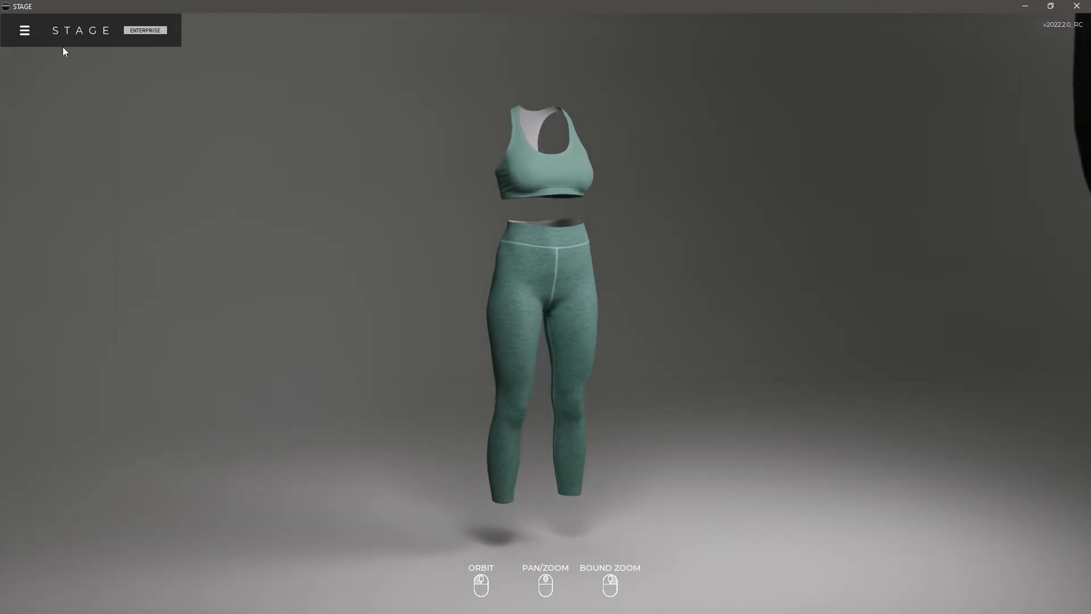
pyautogui.click(24, 29)
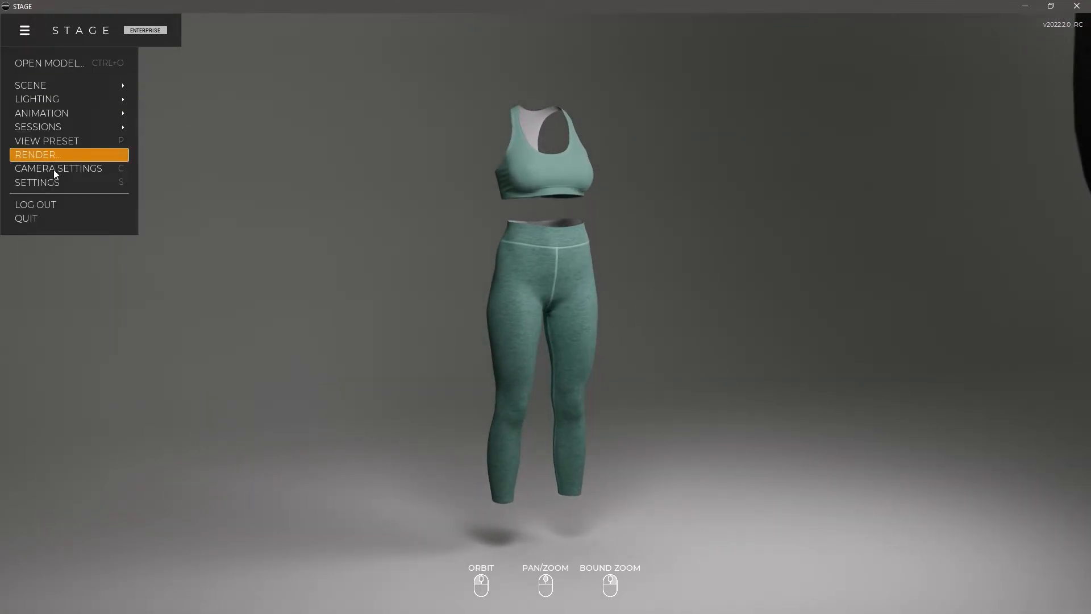
pyautogui.click(36, 181)
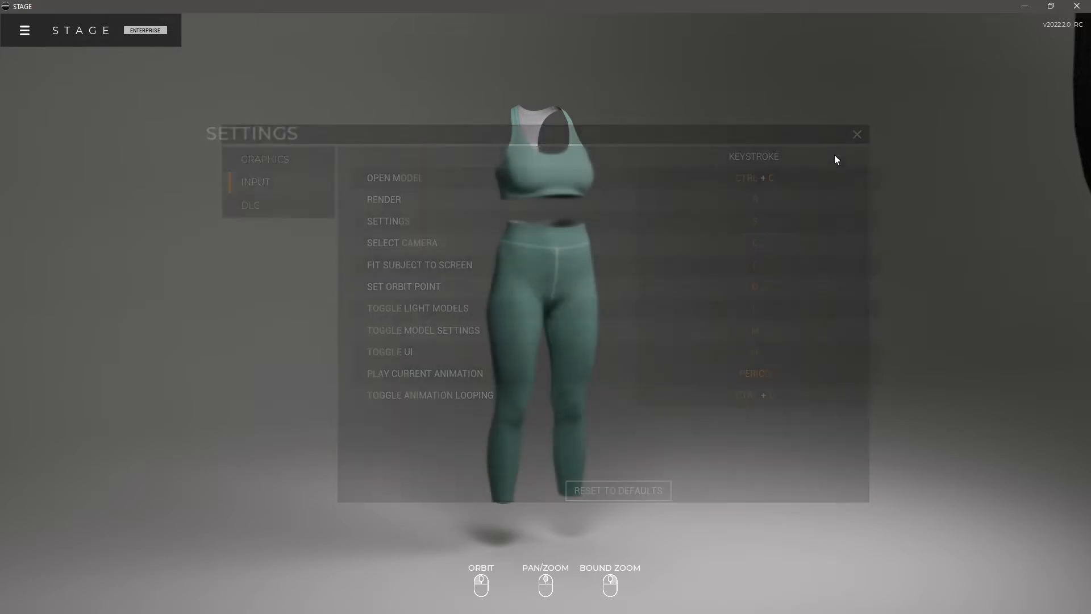
pyautogui.click(857, 134)
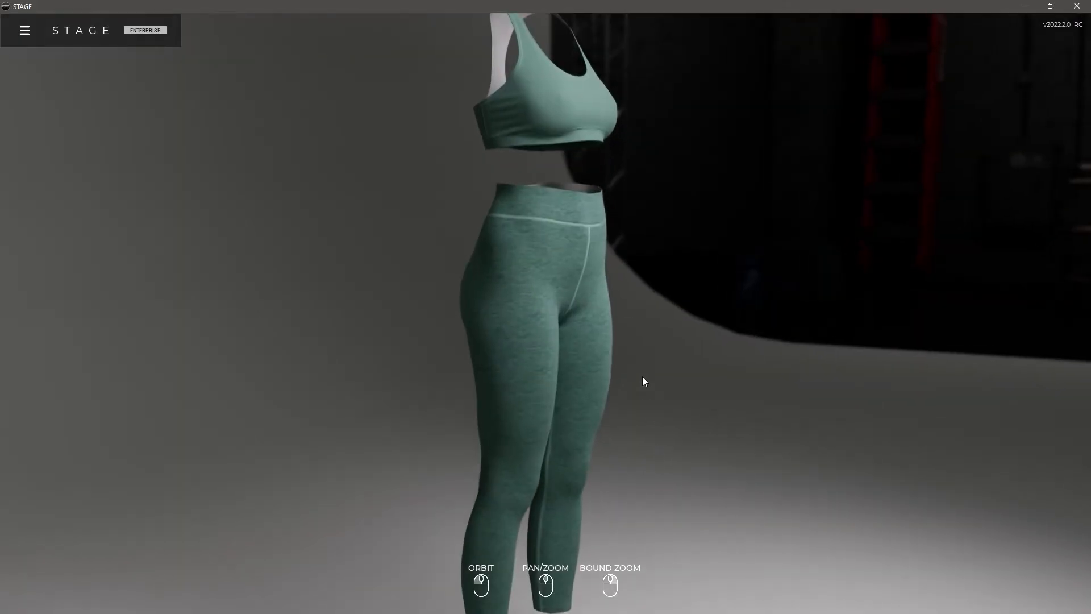
# Orbit to frame the outfit front-on and switch to the dark stage scene with floor spotlights
pyautogui.moveTo(643, 380); pyautogui.dragTo(528, 377)
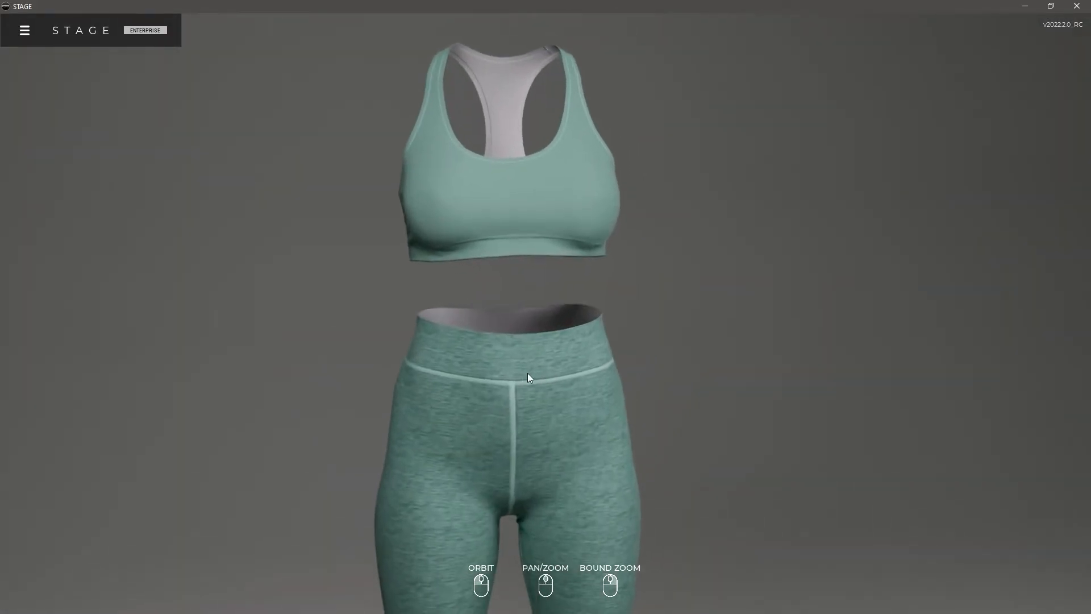
pyautogui.moveTo(529, 376); pyautogui.dragTo(600, 340)
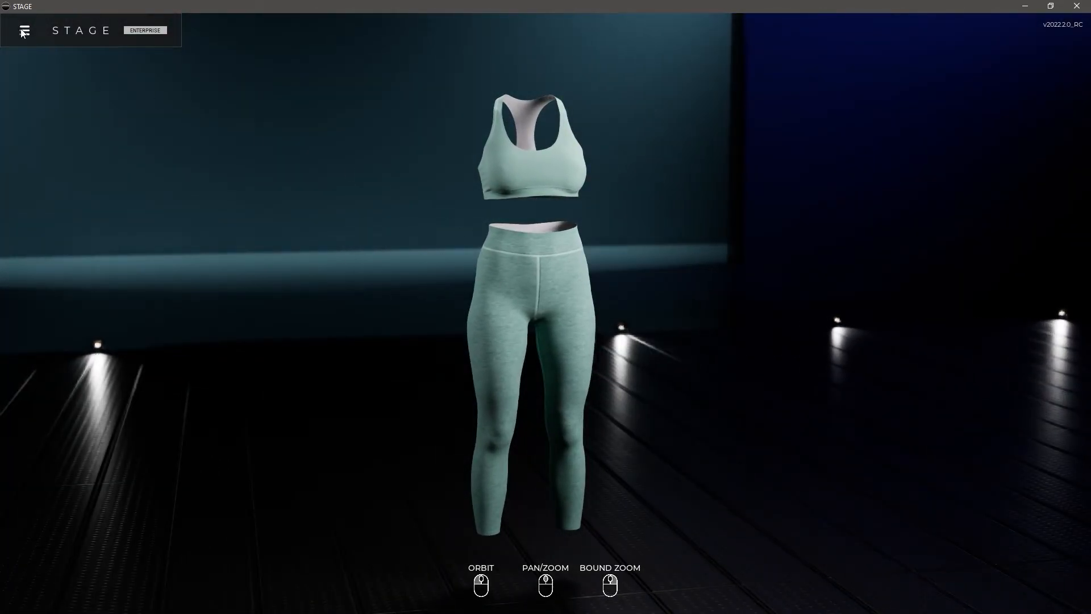
pyautogui.click(24, 29)
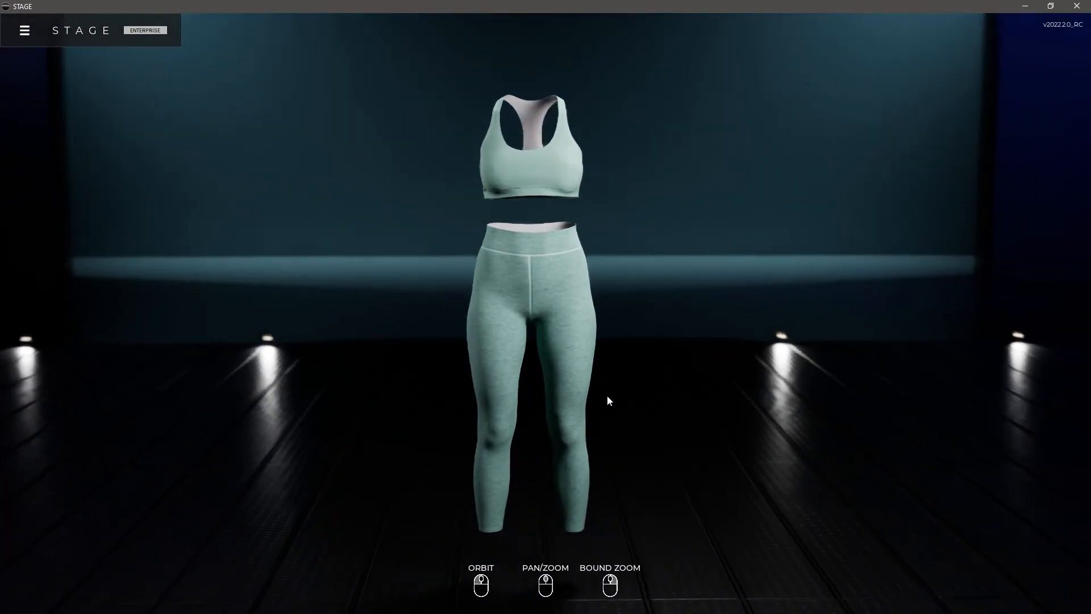
# Switch the scene back to the light grey studio backdrop
pyautogui.click(24, 30)
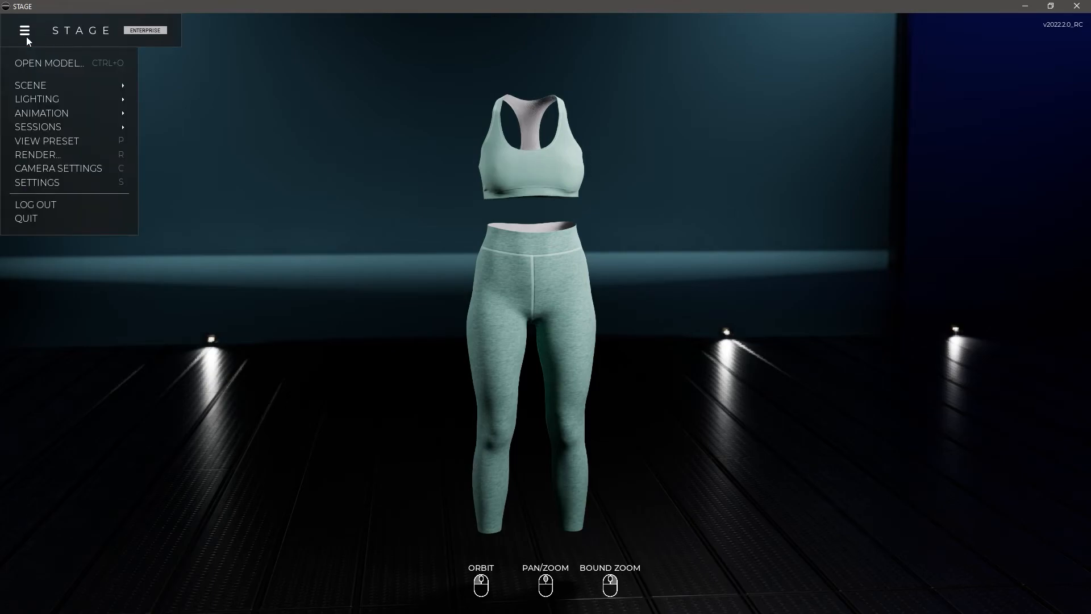
pyautogui.click(30, 85)
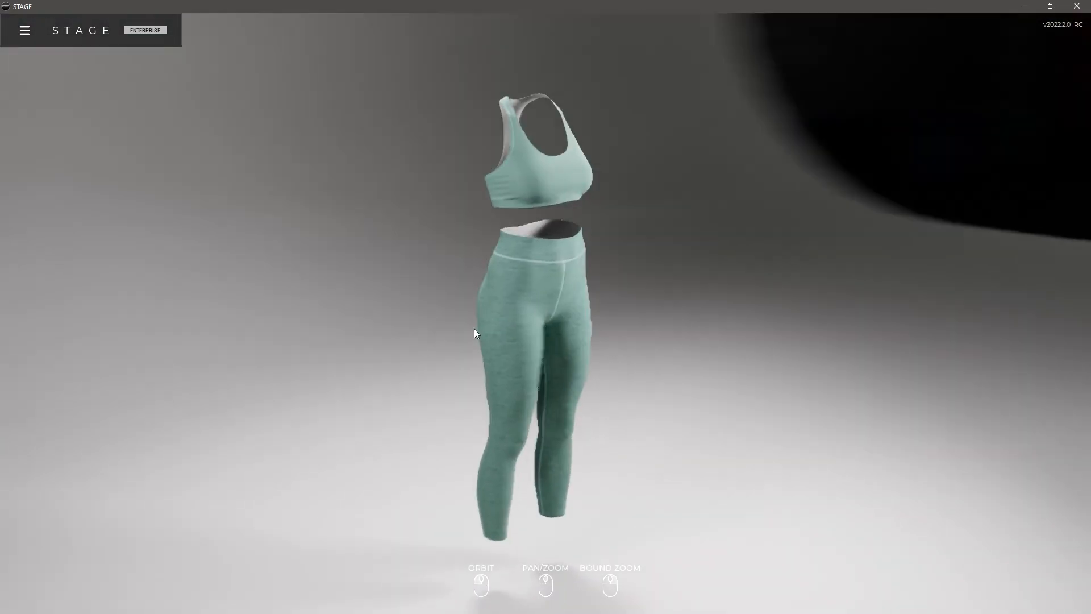
# Apply a different lighting preset so the studio backdrop darkens
pyautogui.click(24, 29)
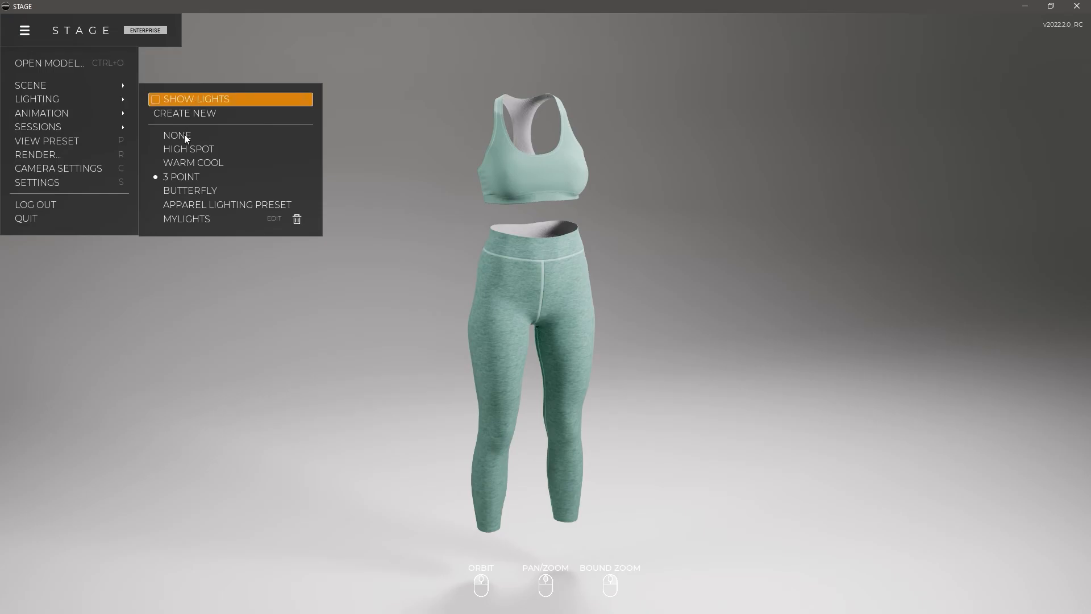
pyautogui.click(177, 135)
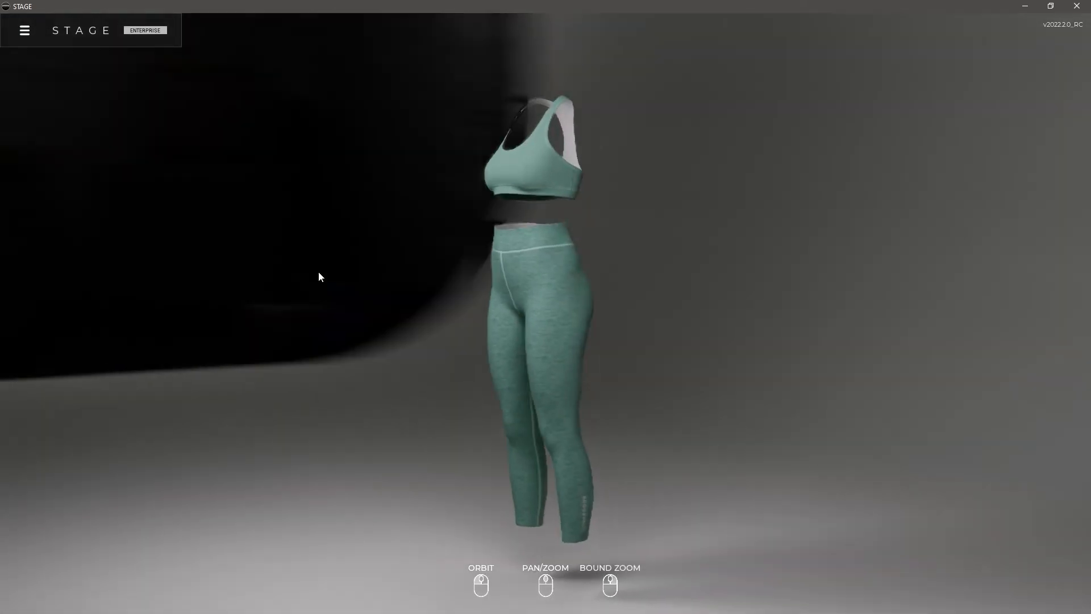